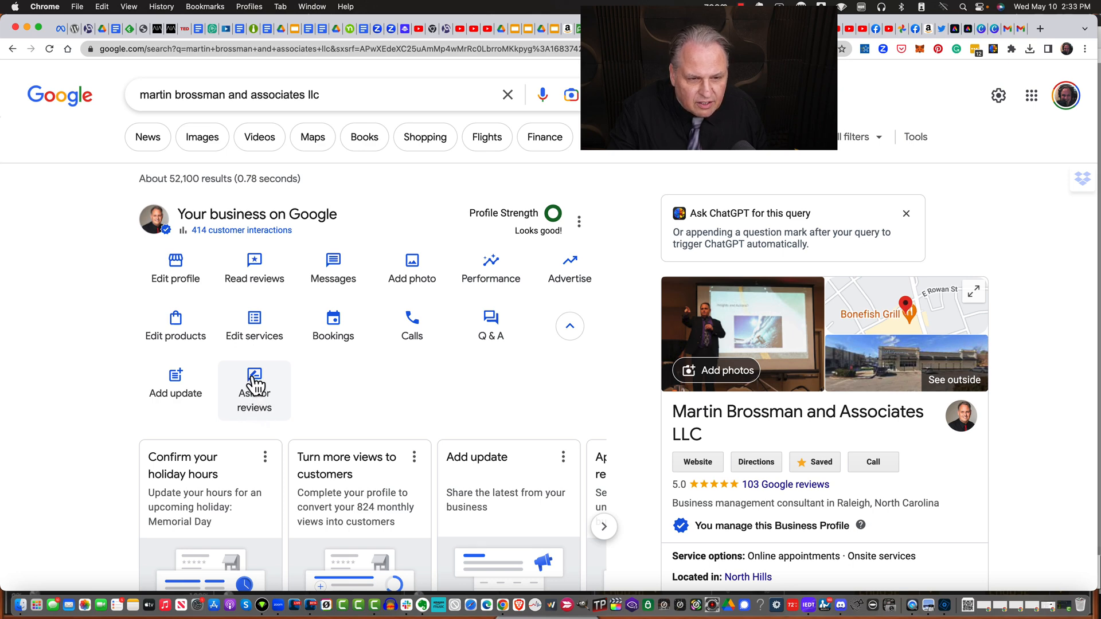
# Copy the customer review link from the Ask for reviews panel of the Business Profile
pyautogui.click(255, 383)
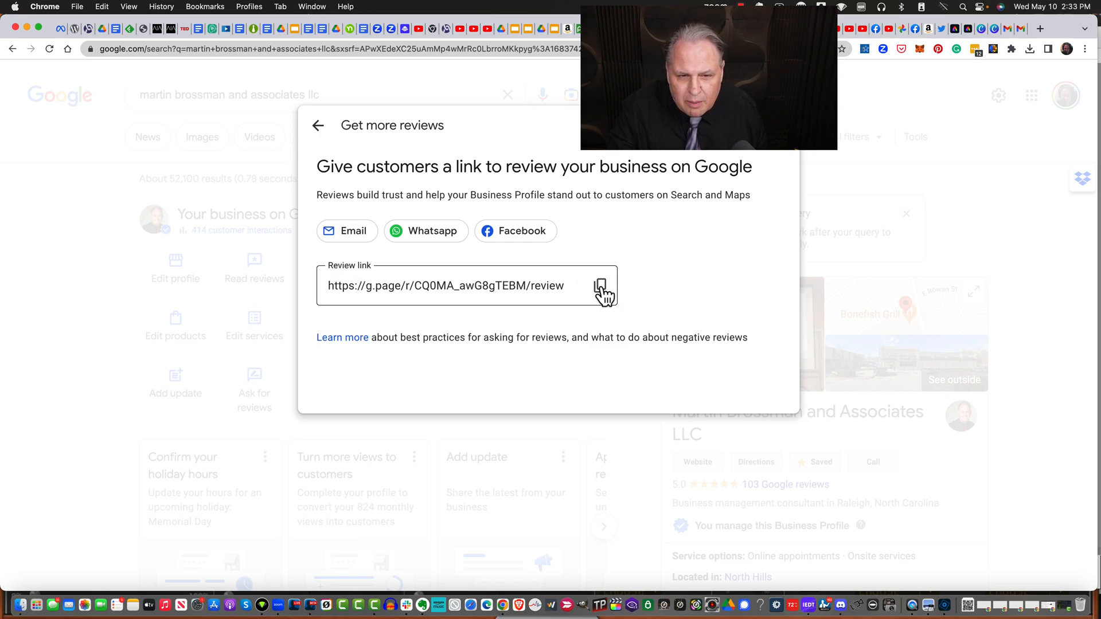
pyautogui.click(599, 285)
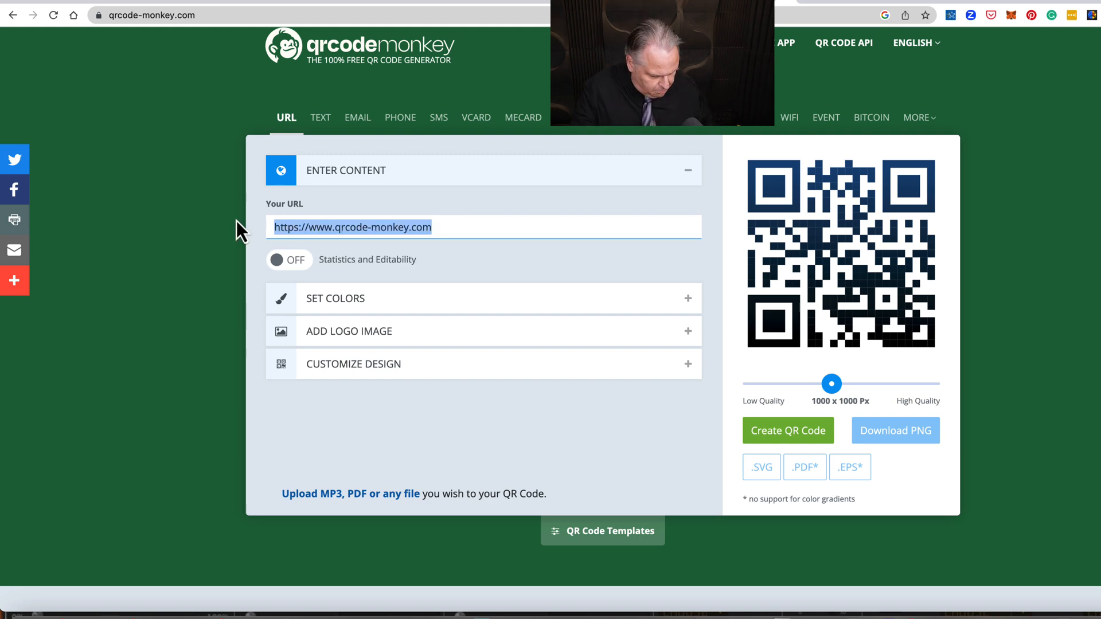
pyautogui.write('https://g.page/r/CQ0MA_awG8gTEBM/review')
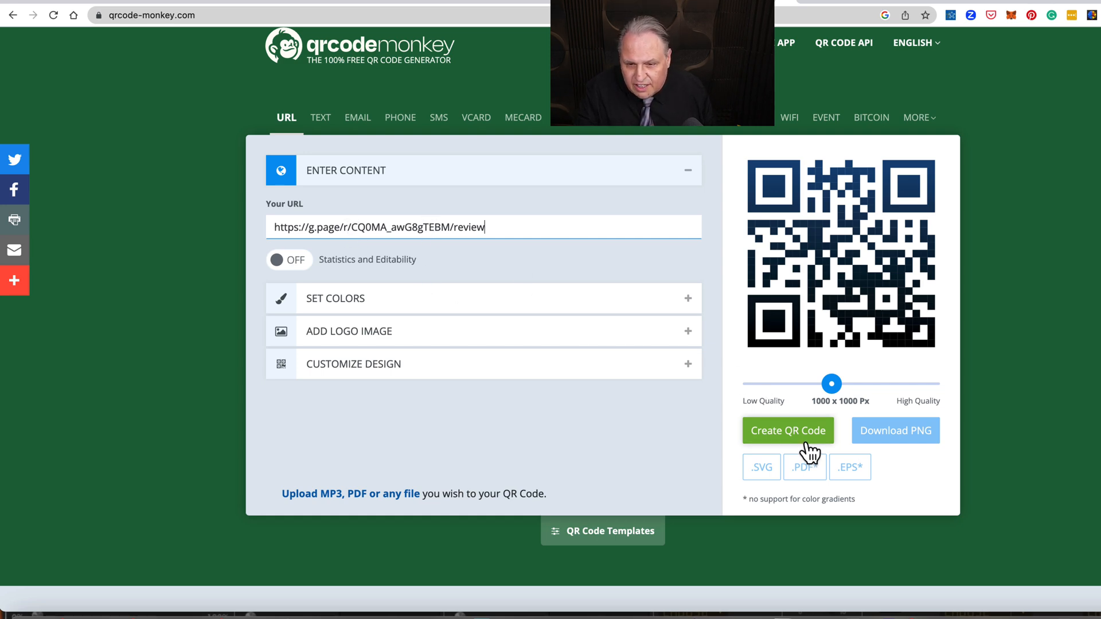
# Set the output quality slider to 2000 x 2000 px and create the QR code for the review link
pyautogui.moveTo(832, 385); pyautogui.dragTo(865, 384)
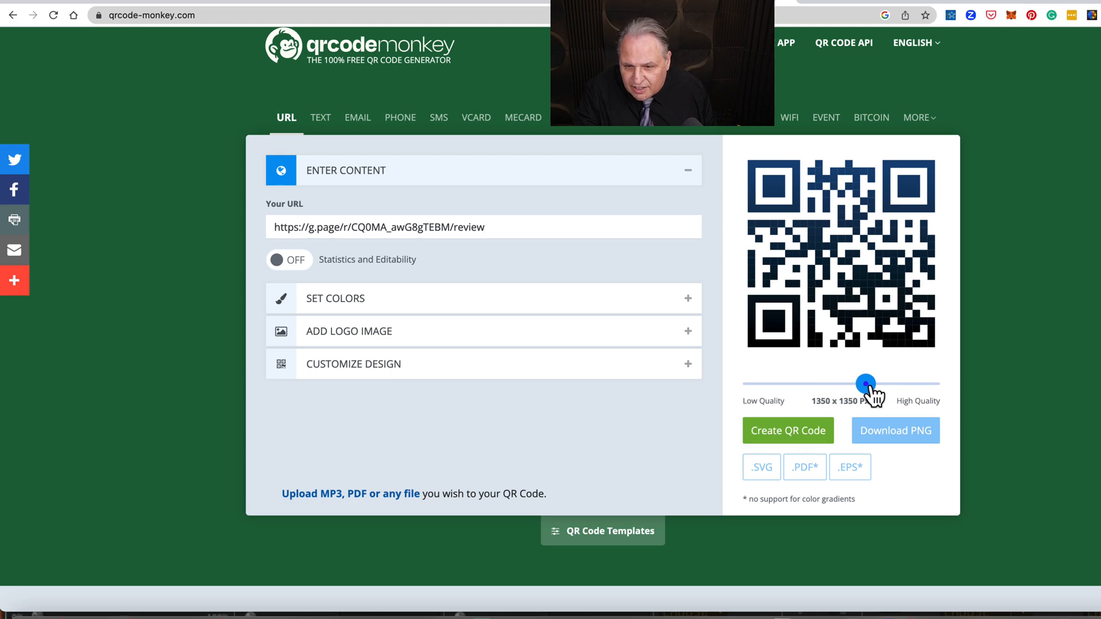
pyautogui.moveTo(865, 385); pyautogui.dragTo(928, 385)
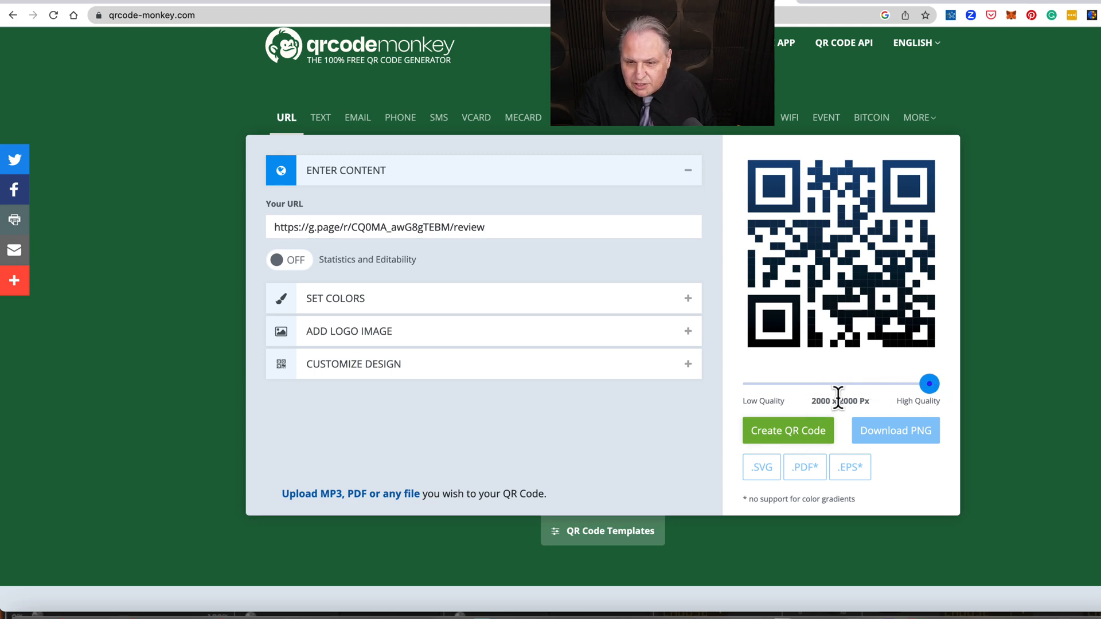
pyautogui.moveTo(810, 435)
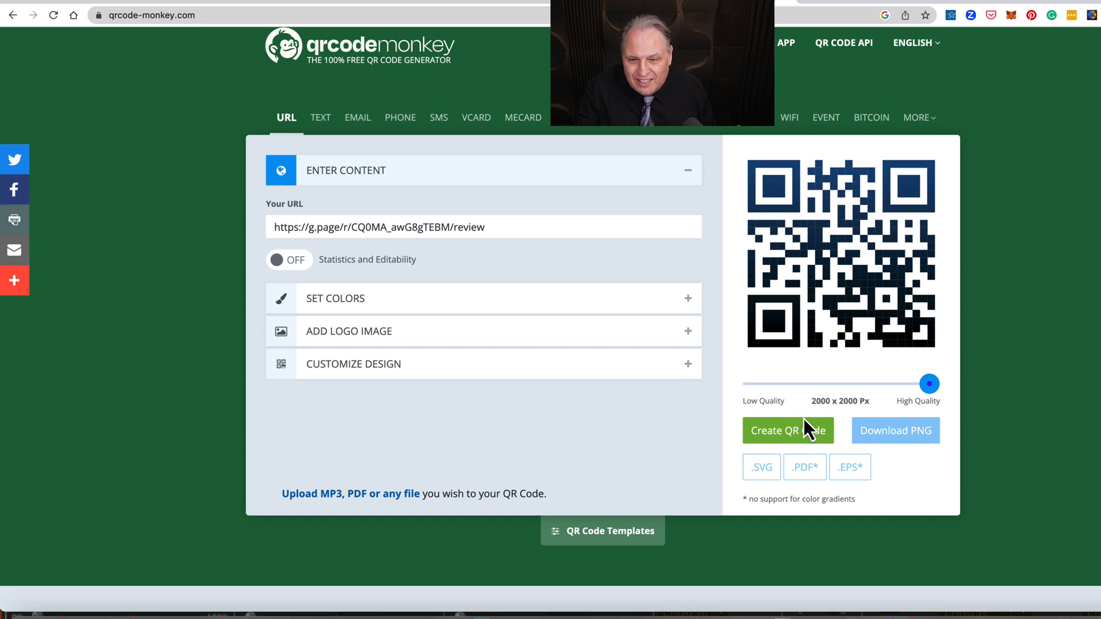
pyautogui.moveTo(877, 388)
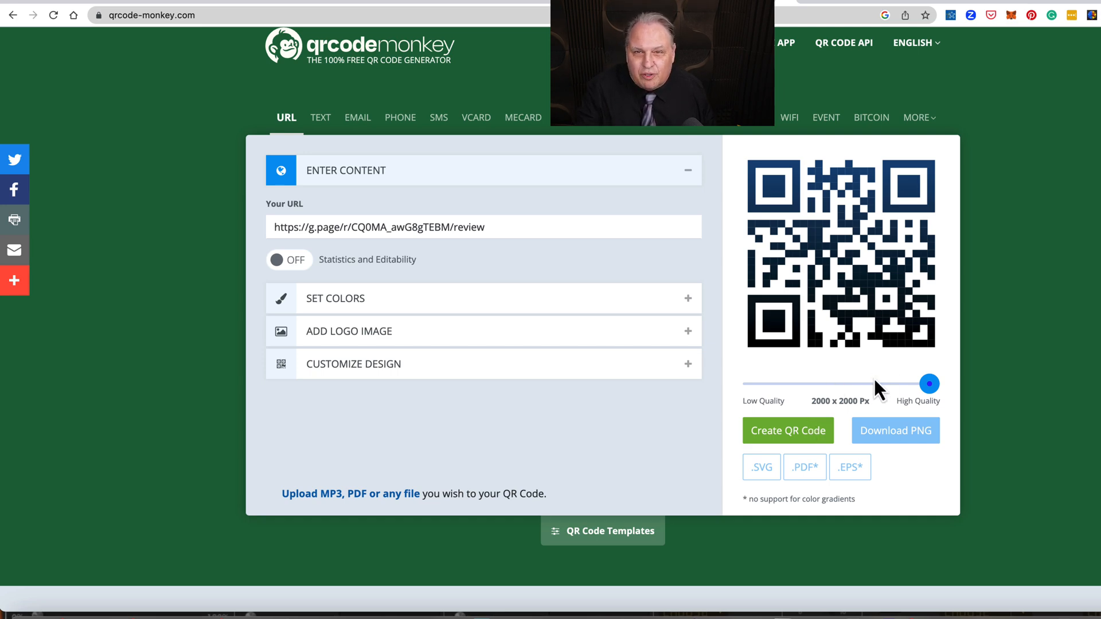
pyautogui.moveTo(929, 385); pyautogui.dragTo(763, 384)
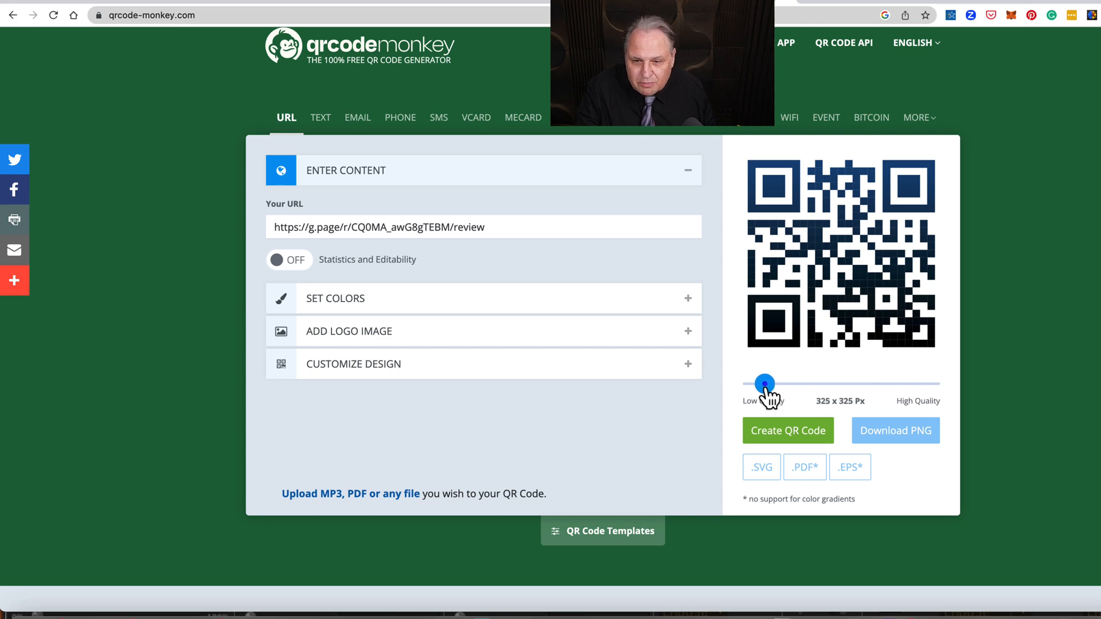
pyautogui.moveTo(764, 384); pyautogui.dragTo(760, 384)
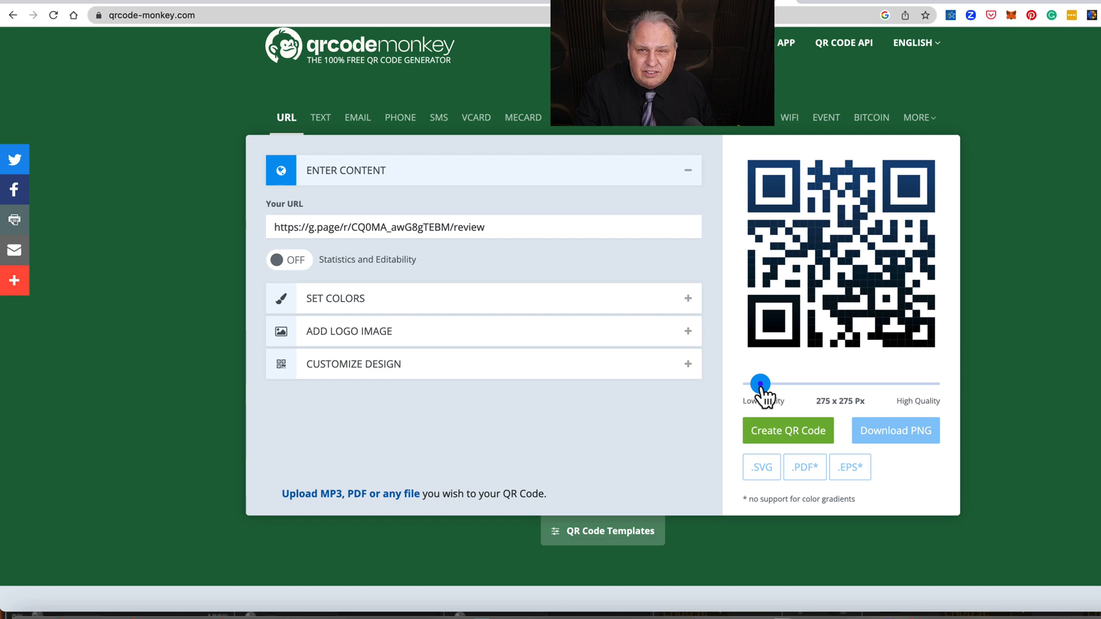
pyautogui.moveTo(760, 384); pyautogui.dragTo(920, 385)
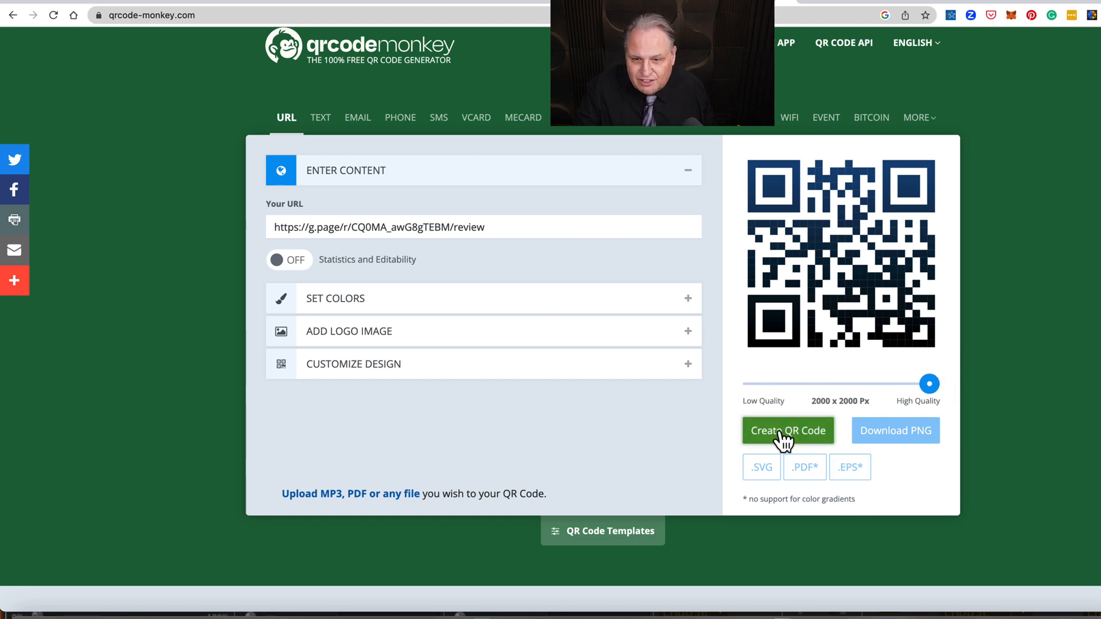
pyautogui.click(788, 430)
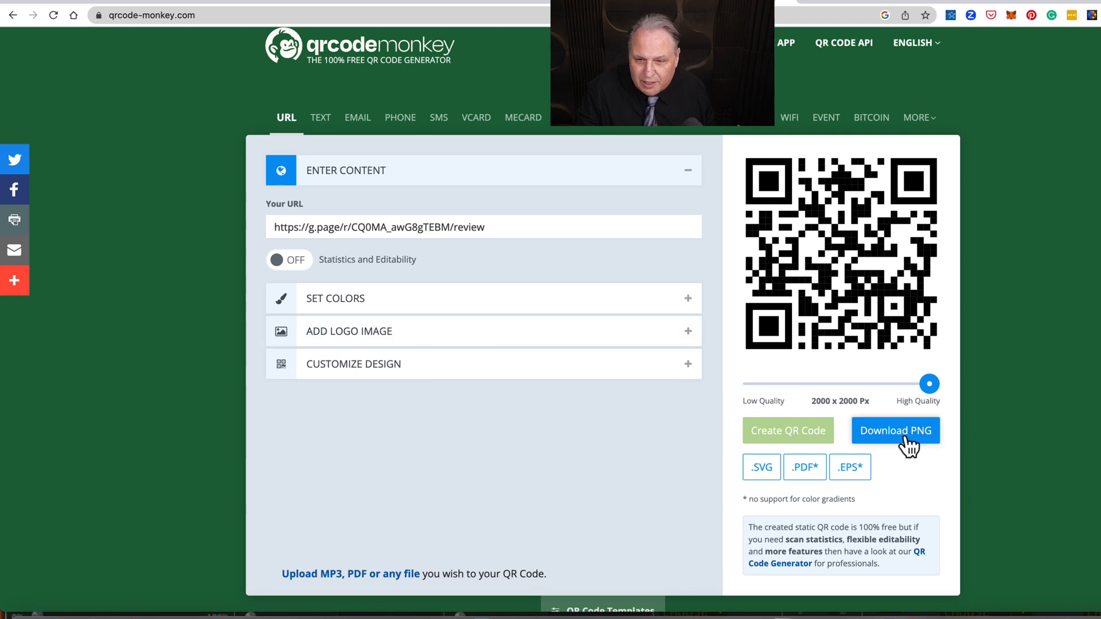
# Download the QR code as a PNG and dismiss the advert overlay
pyautogui.click(895, 430)
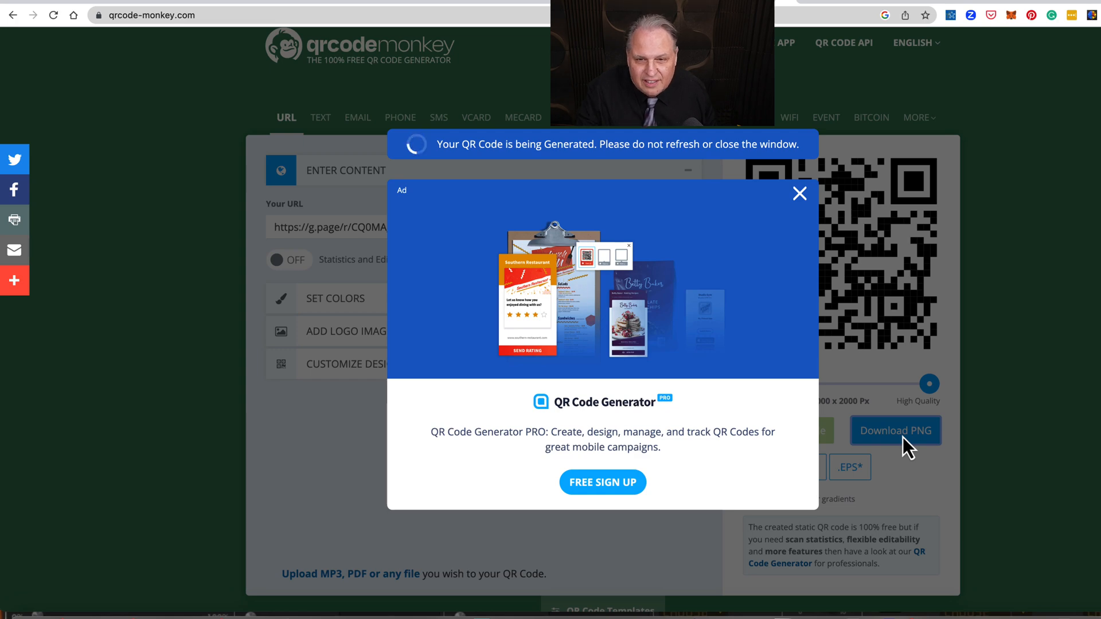
pyautogui.click(894, 430)
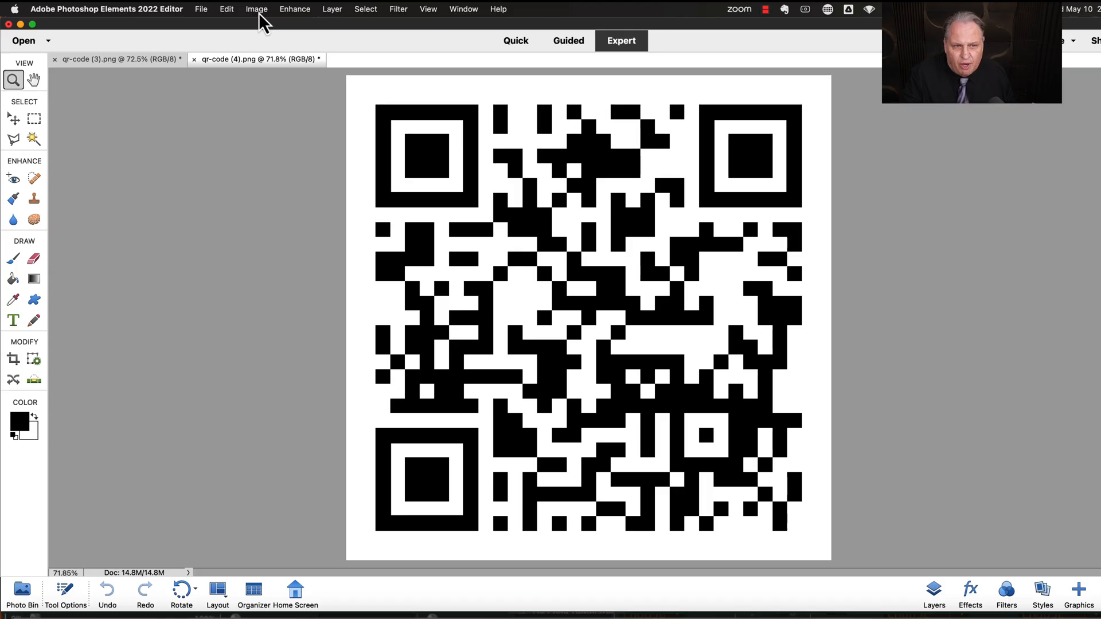
# Check the QR code's image size — 2277 x 2277 px at 72 ppi — via Image > Resize, leaving it unchanged
pyautogui.click(257, 9)
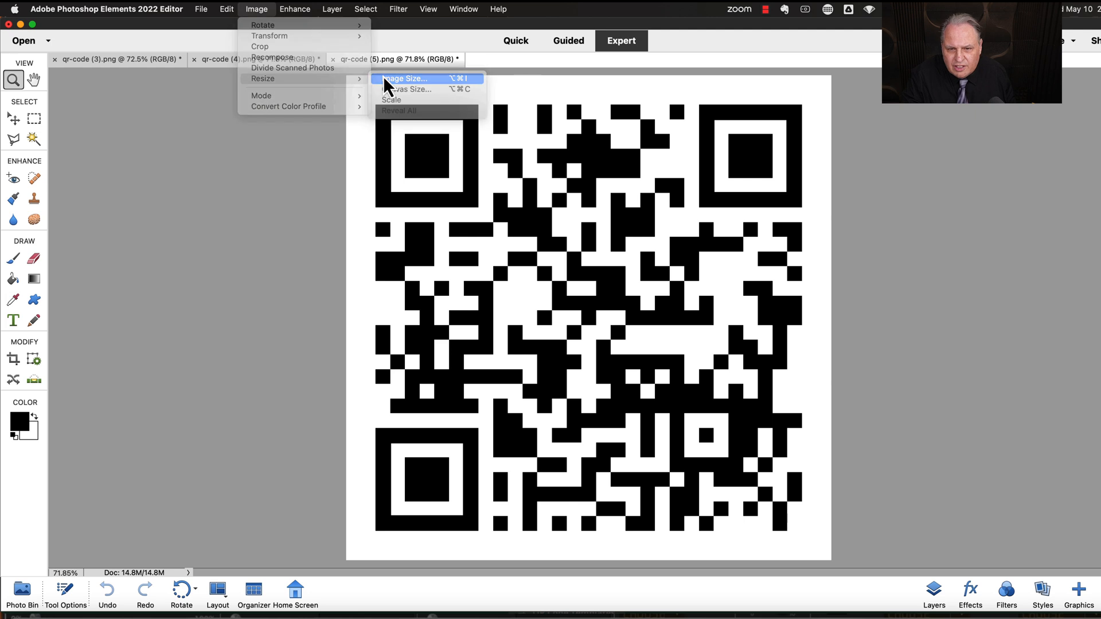
pyautogui.click(404, 78)
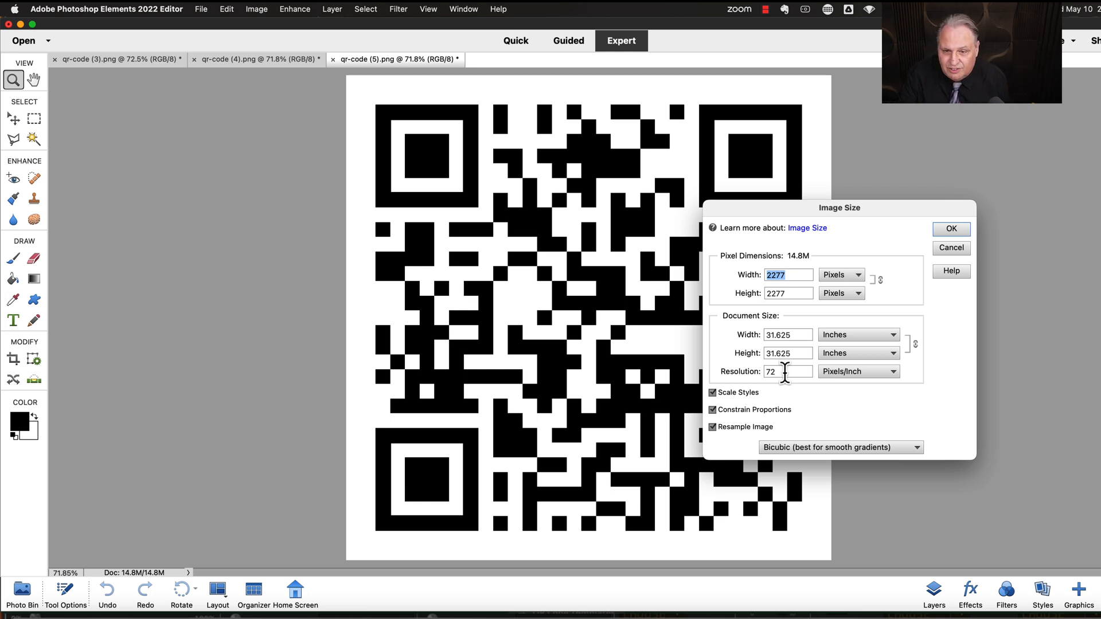
pyautogui.moveTo(784, 372)
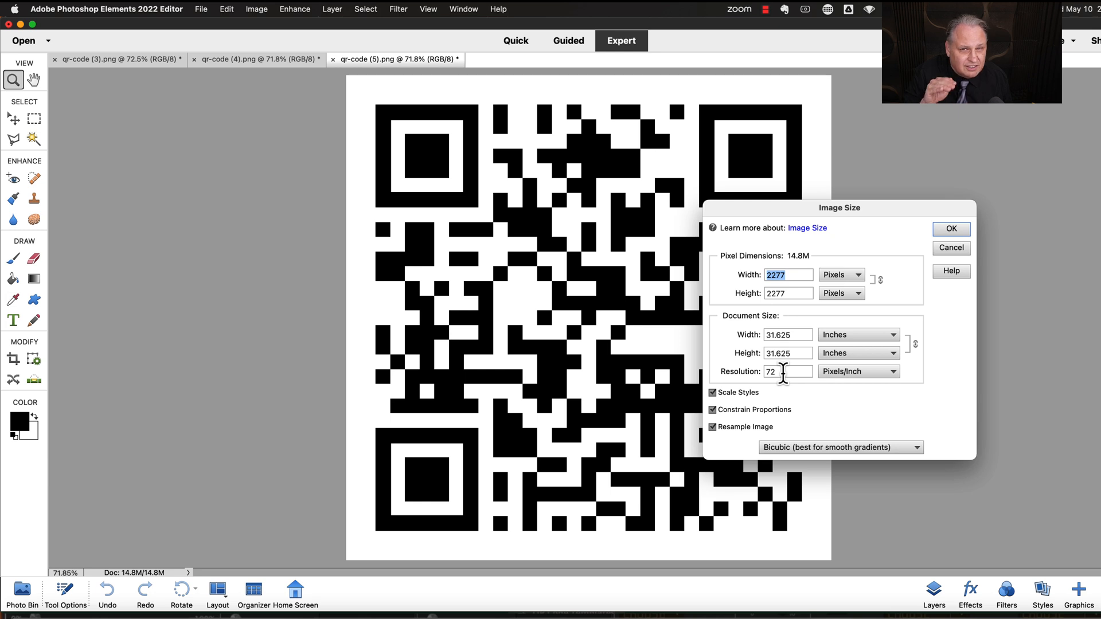
pyautogui.moveTo(550, 389)
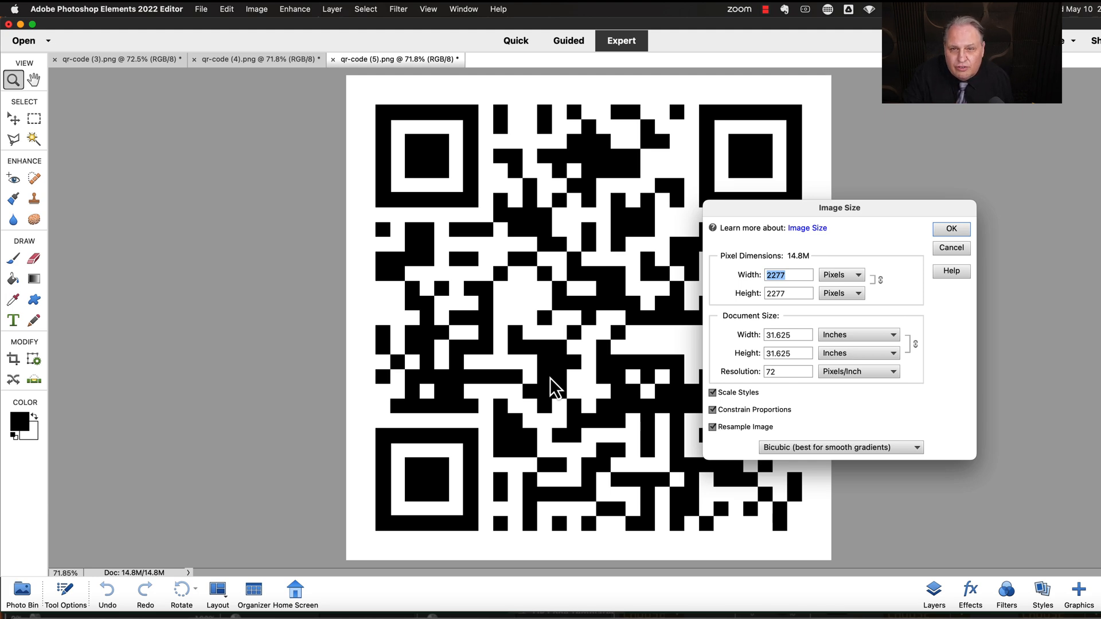
pyautogui.click(951, 229)
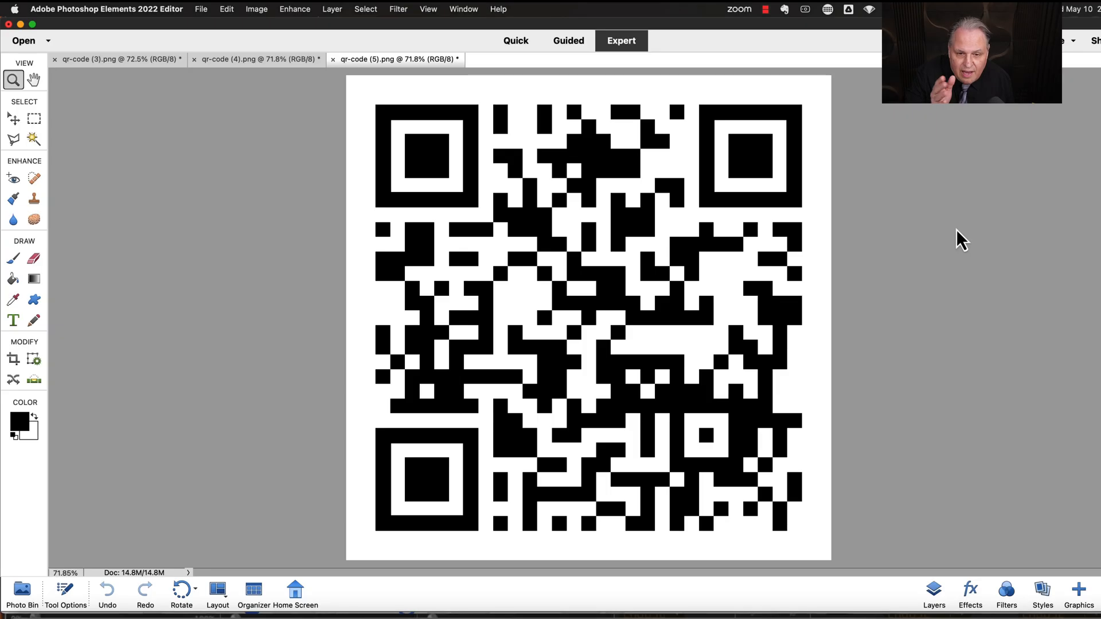